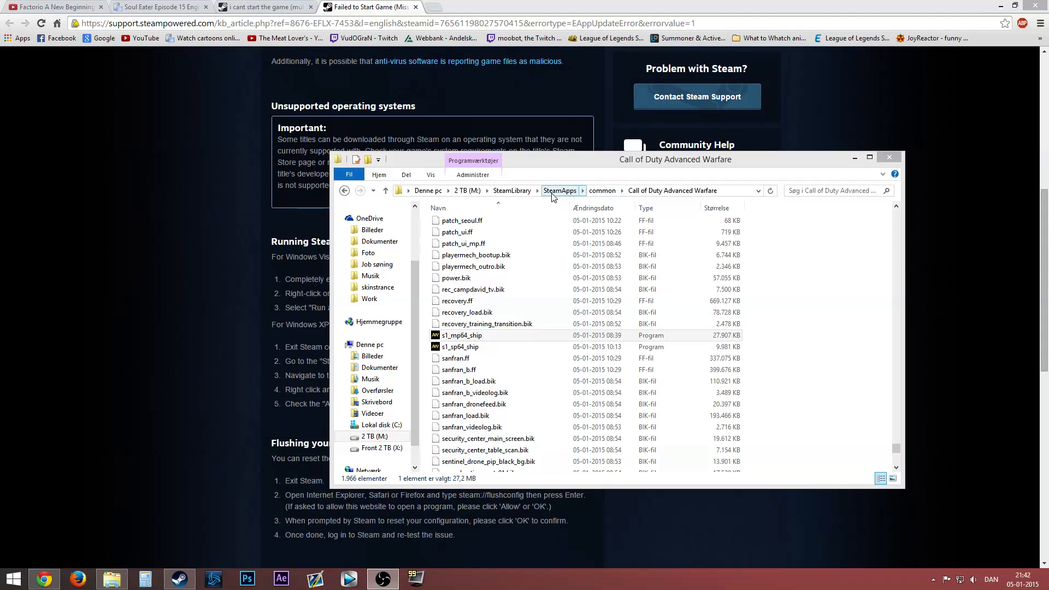
mouse_move(864, 265)
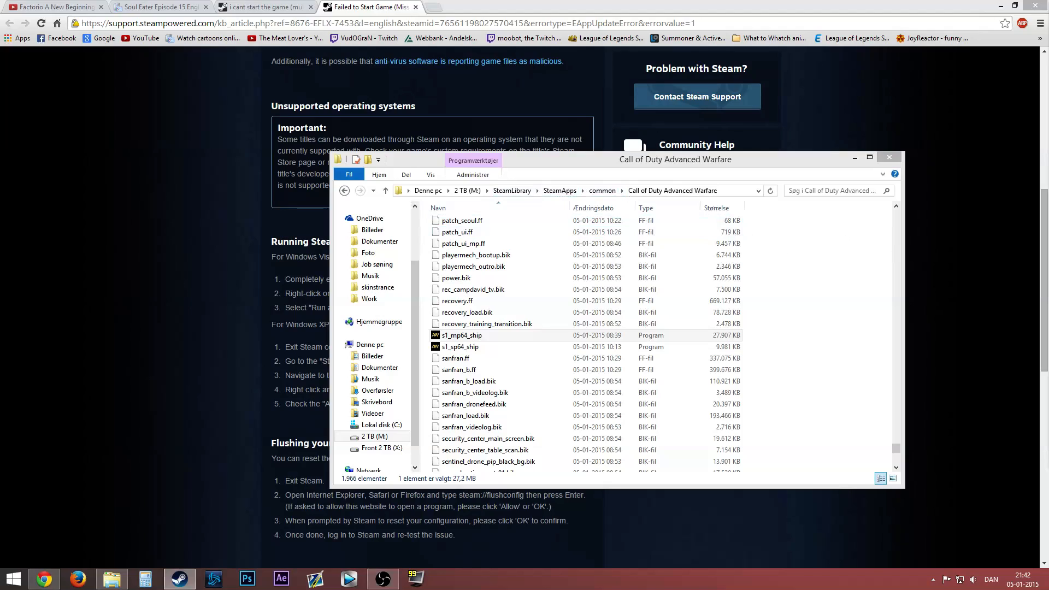
Launch Advanced Warfare - Multiplayer with 'Play Multiplayer', ending in 'Failed to start game (unknown error)'
click(463, 243)
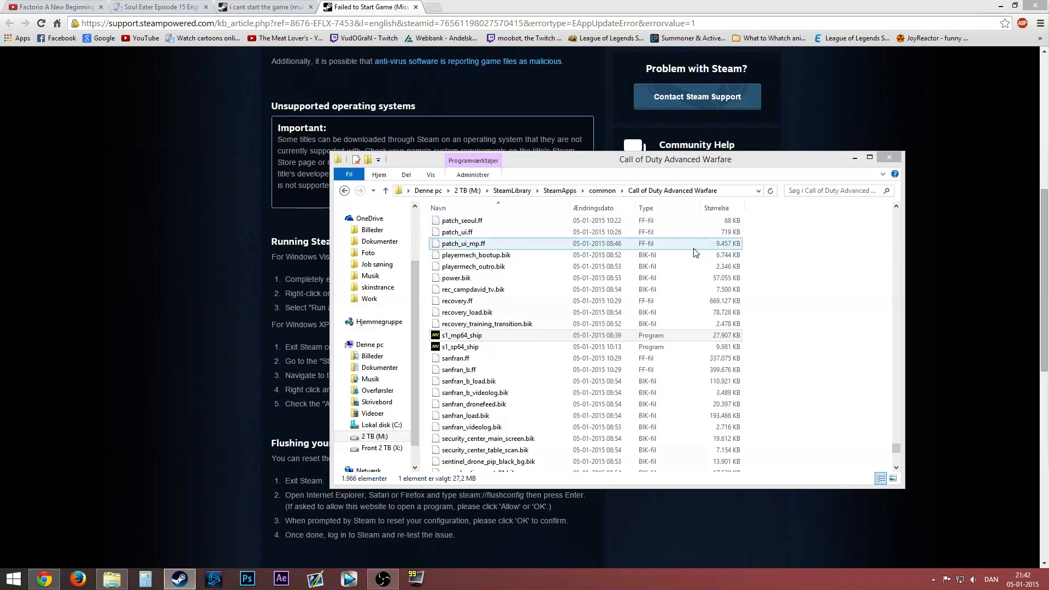
mouse_move(720, 219)
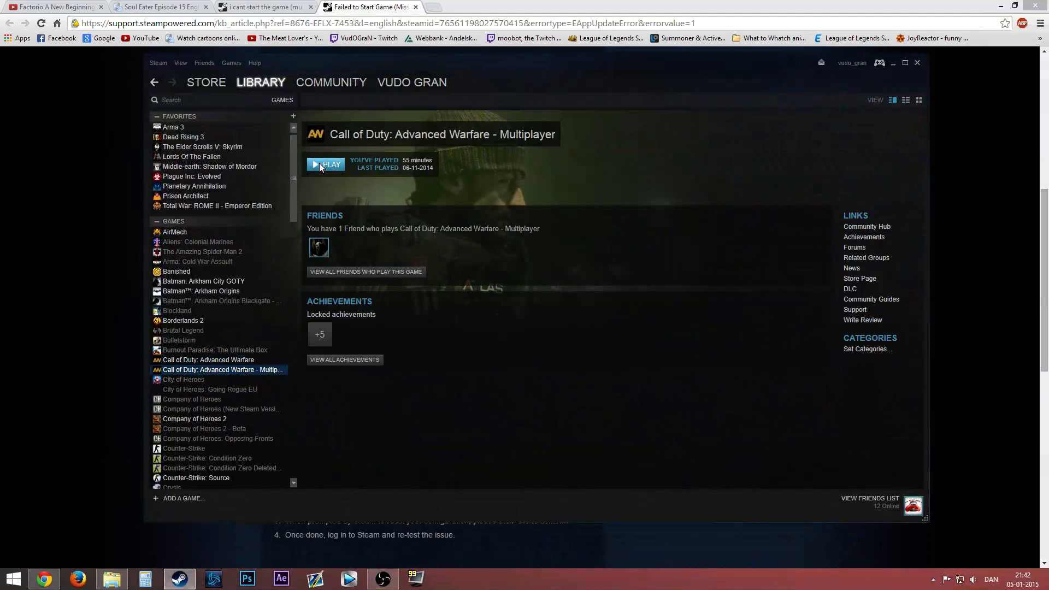
click(326, 165)
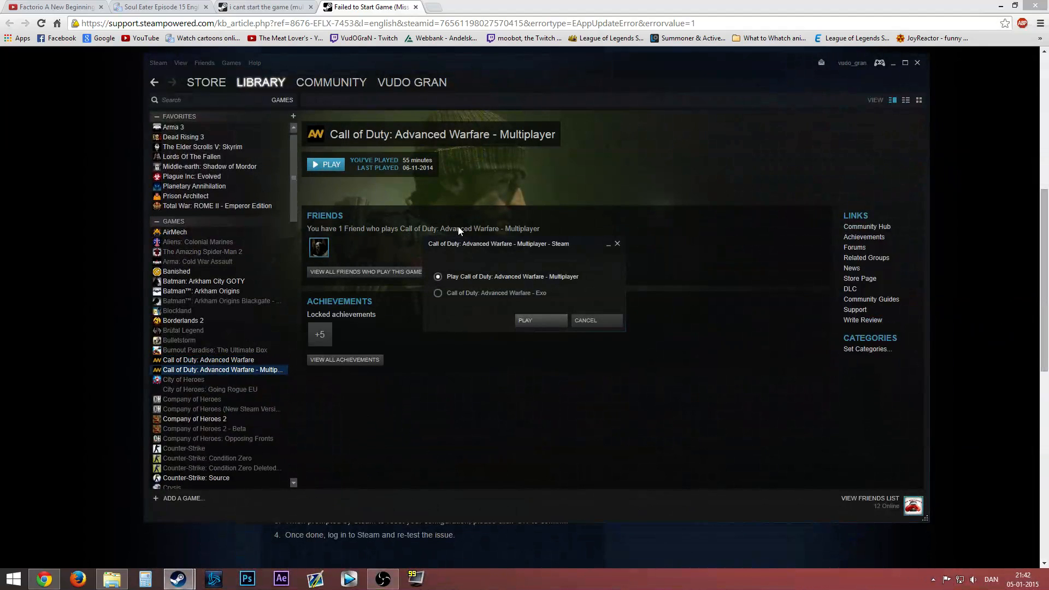
mouse_move(535, 306)
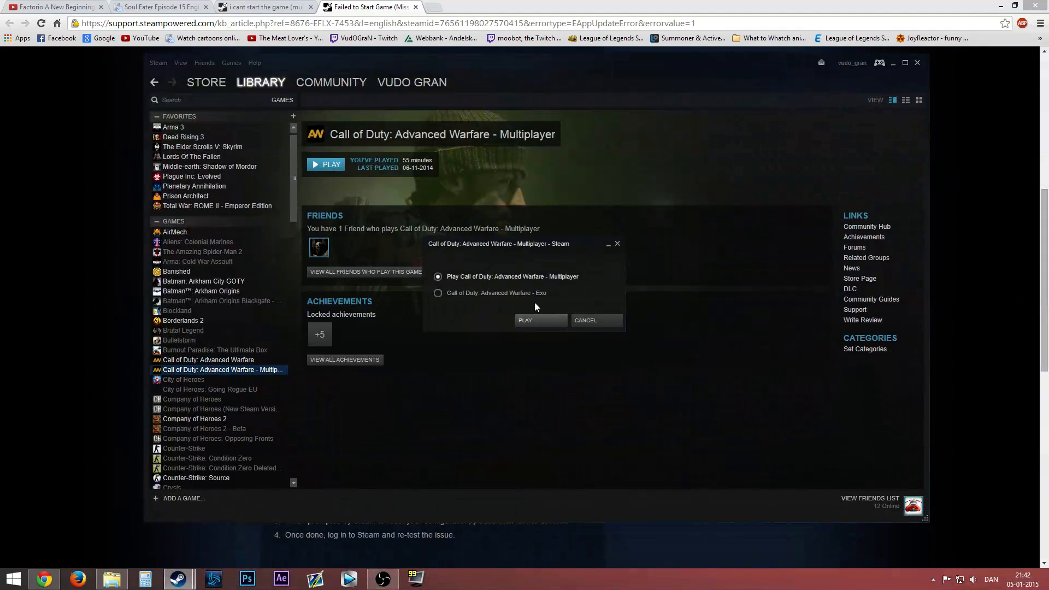
mouse_move(473, 288)
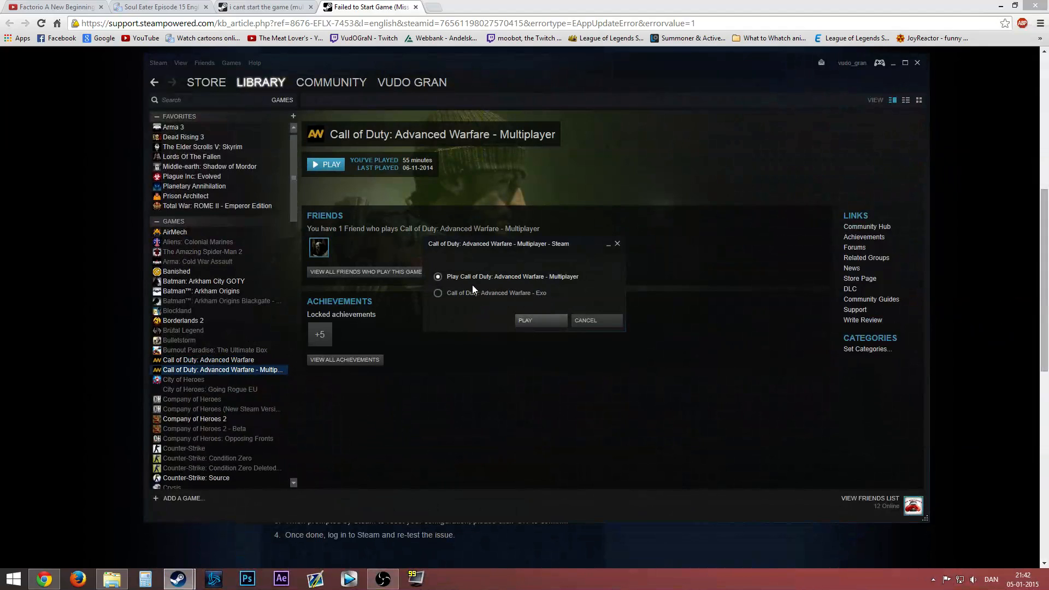
mouse_move(514, 300)
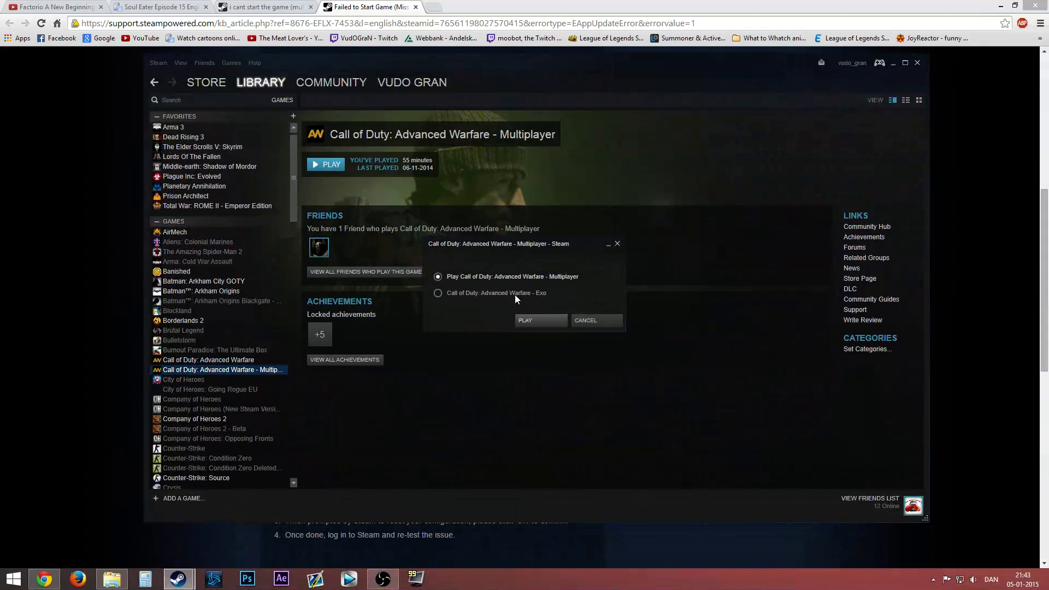
mouse_move(578, 277)
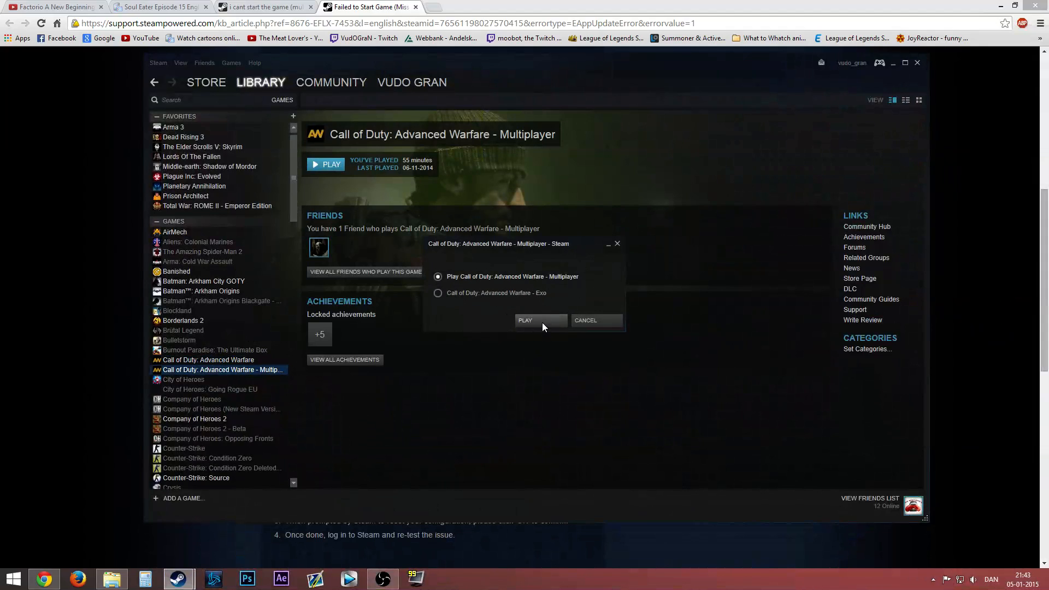
mouse_move(548, 325)
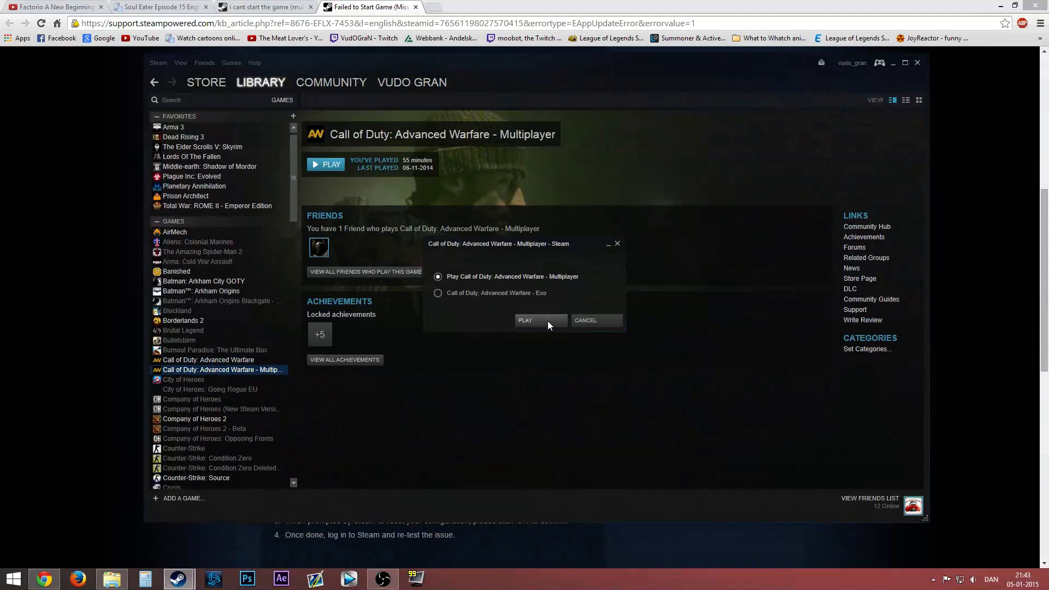
click(526, 320)
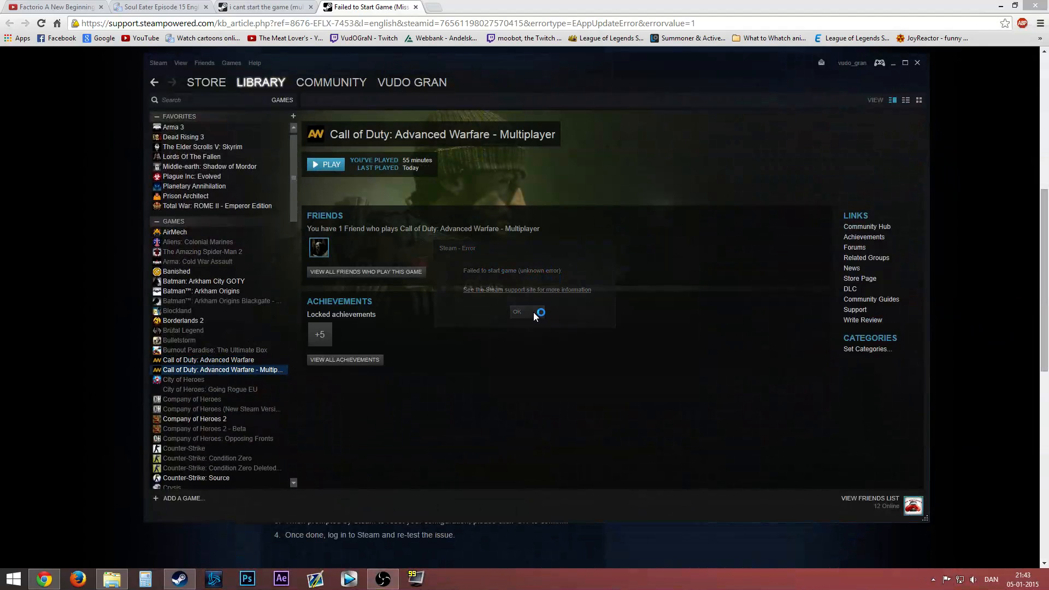
Return to the Call of Duty Advanced Warfare folder and select s1_mp64_ship
click(517, 312)
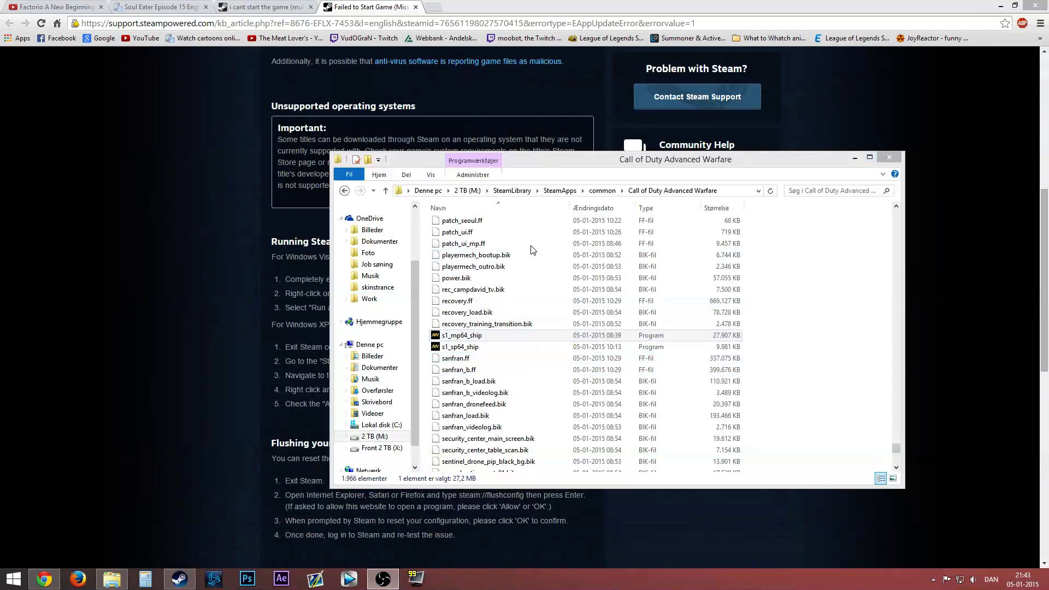
mouse_move(502, 323)
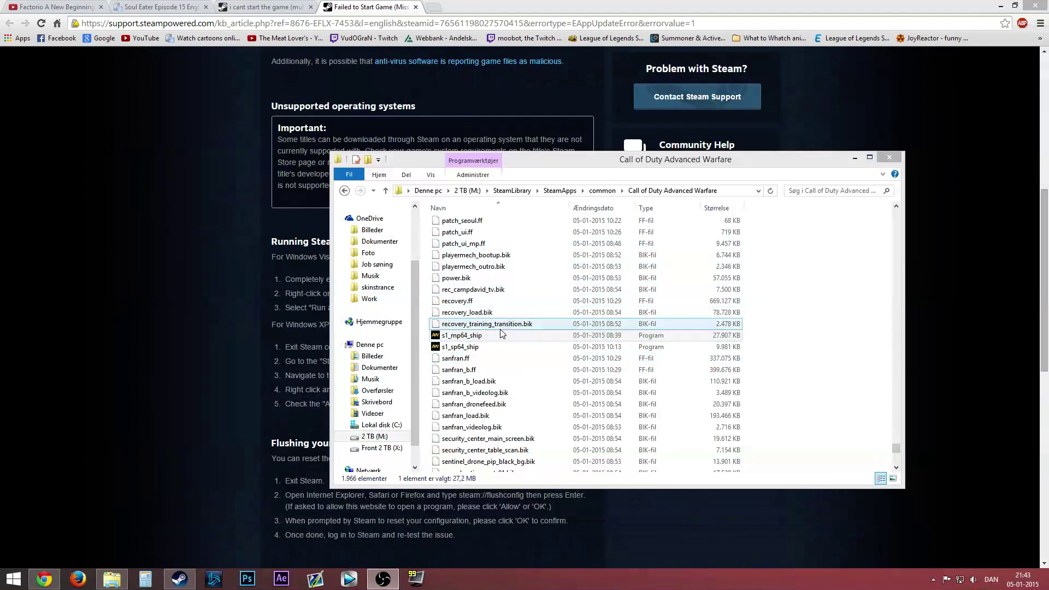
click(462, 336)
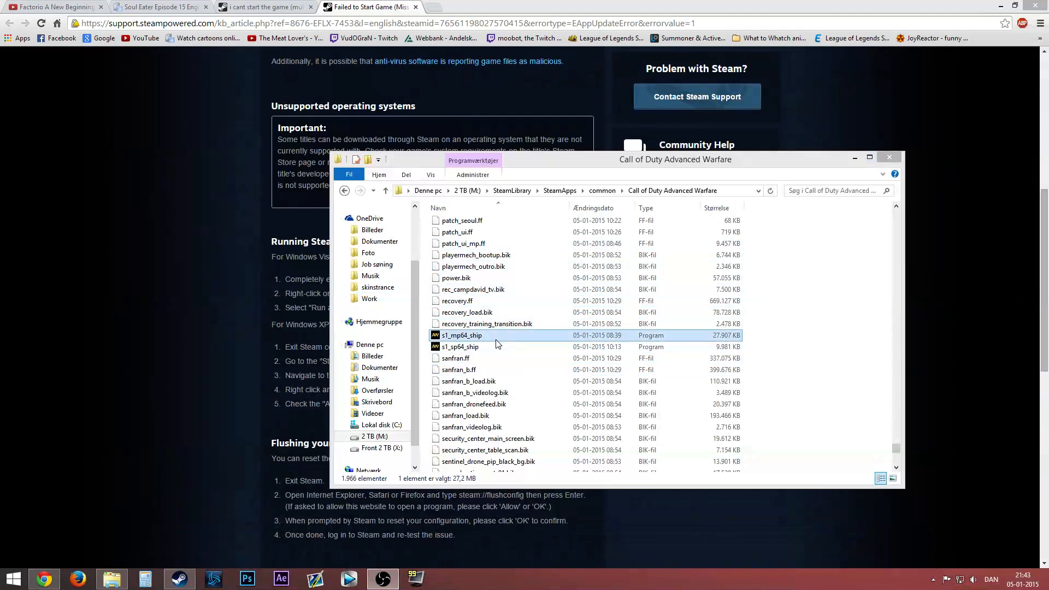
mouse_move(484, 340)
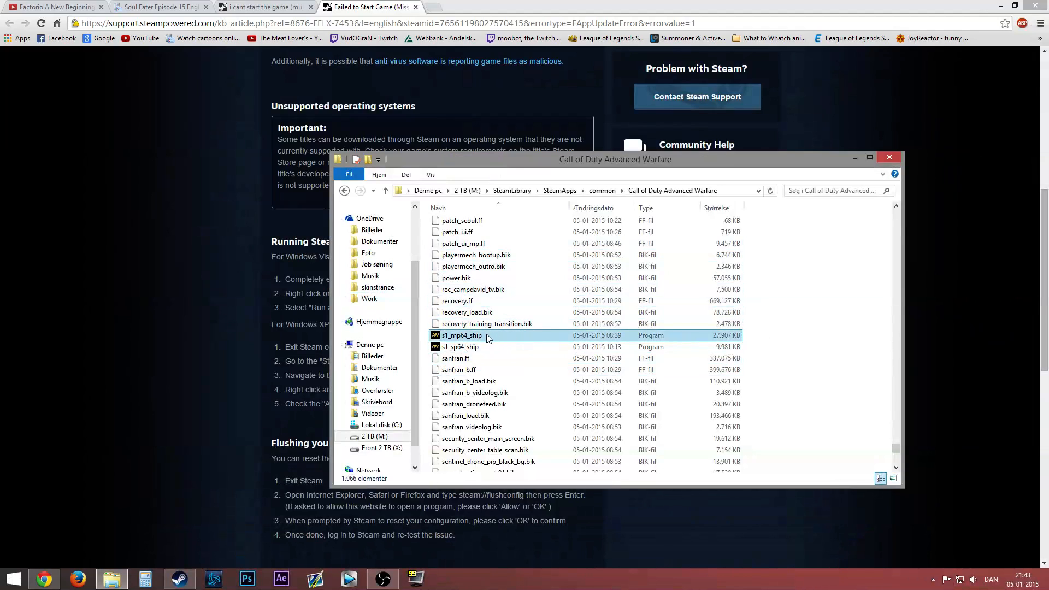
mouse_move(480, 338)
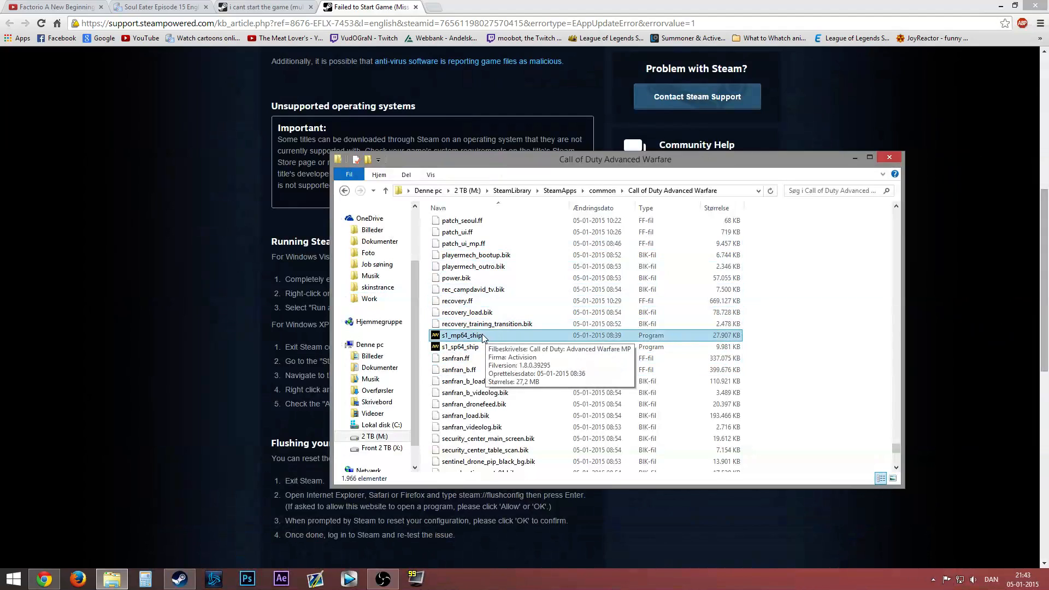
click(462, 336)
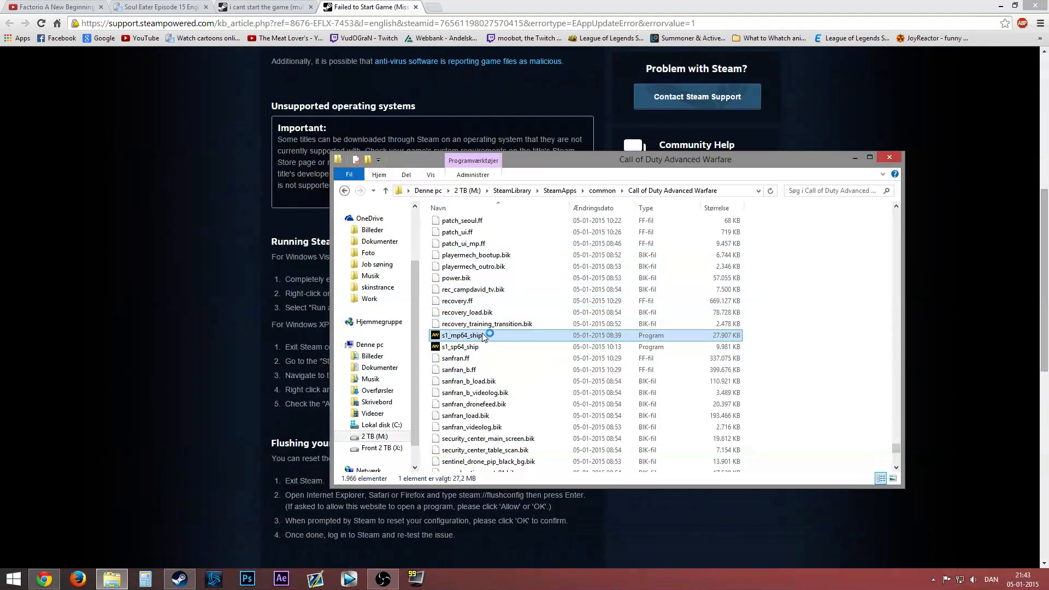
Run s1_mp64_ship directly and dismiss the 'Steam must be running' fatal error
double_click(462, 335)
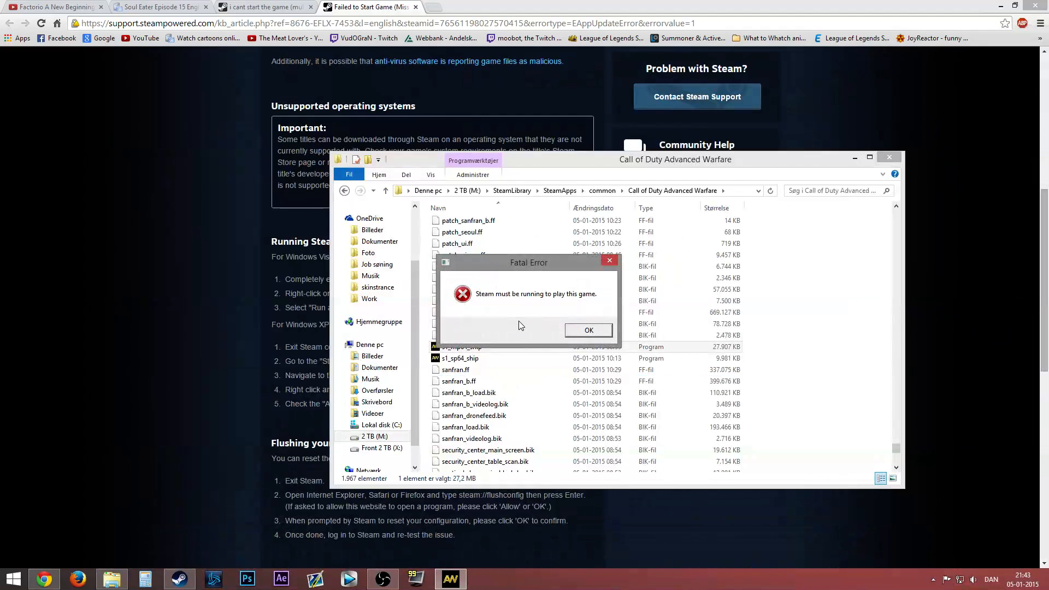
mouse_move(555, 307)
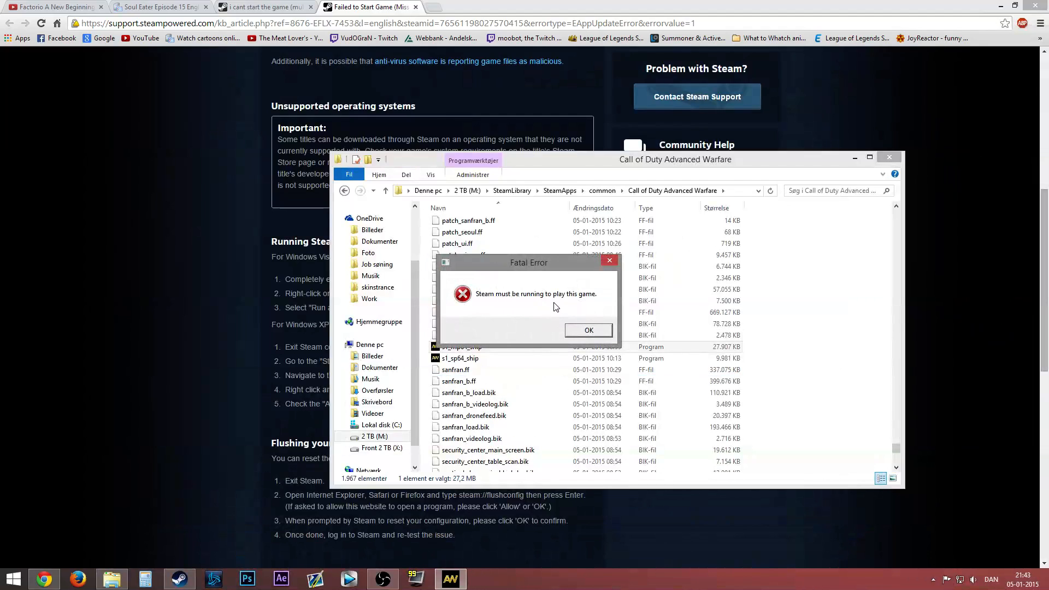
mouse_move(189, 579)
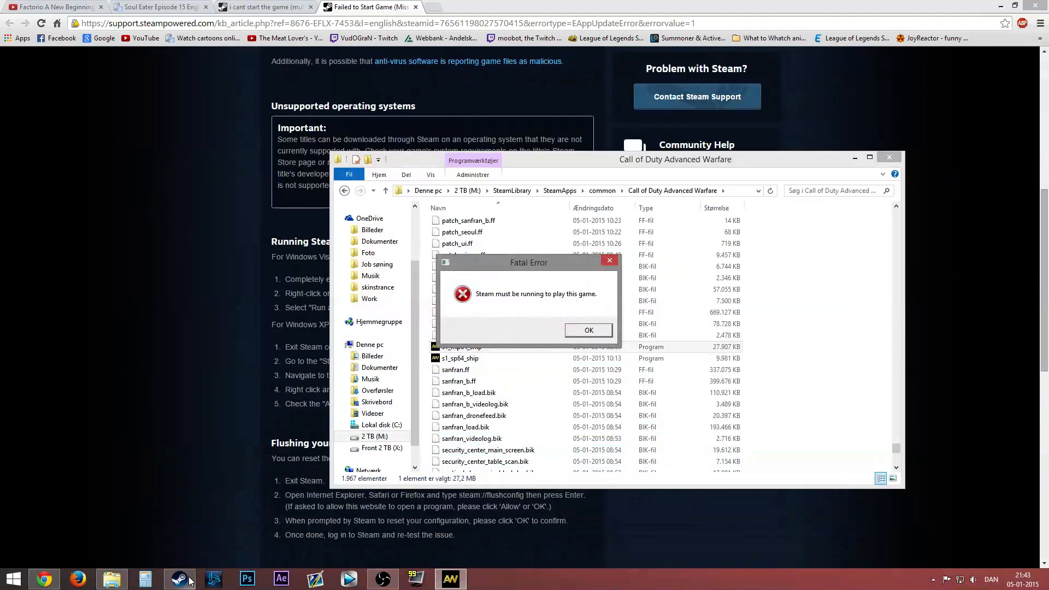
click(179, 580)
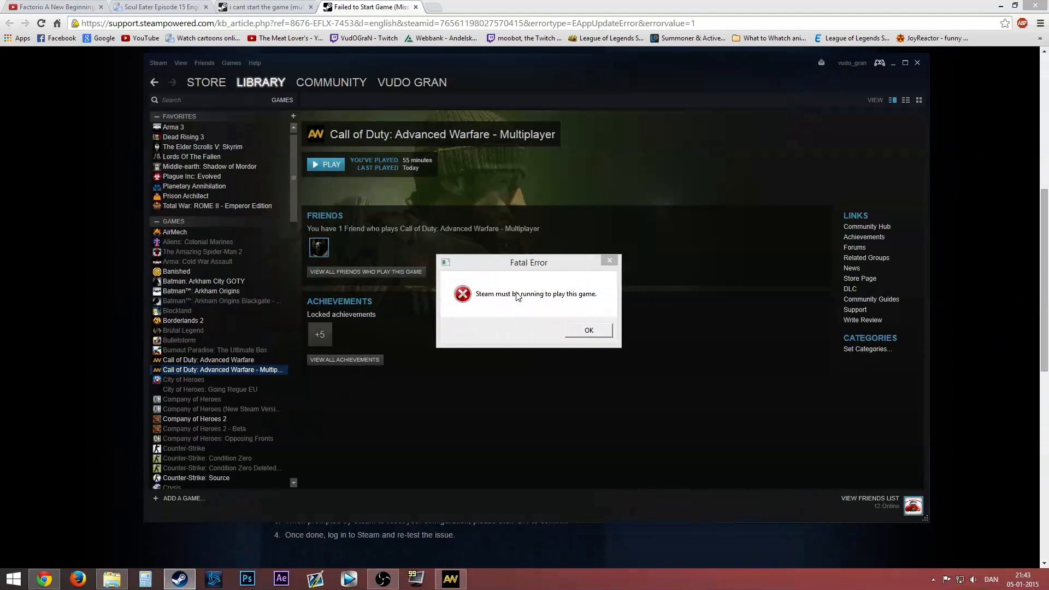
click(588, 330)
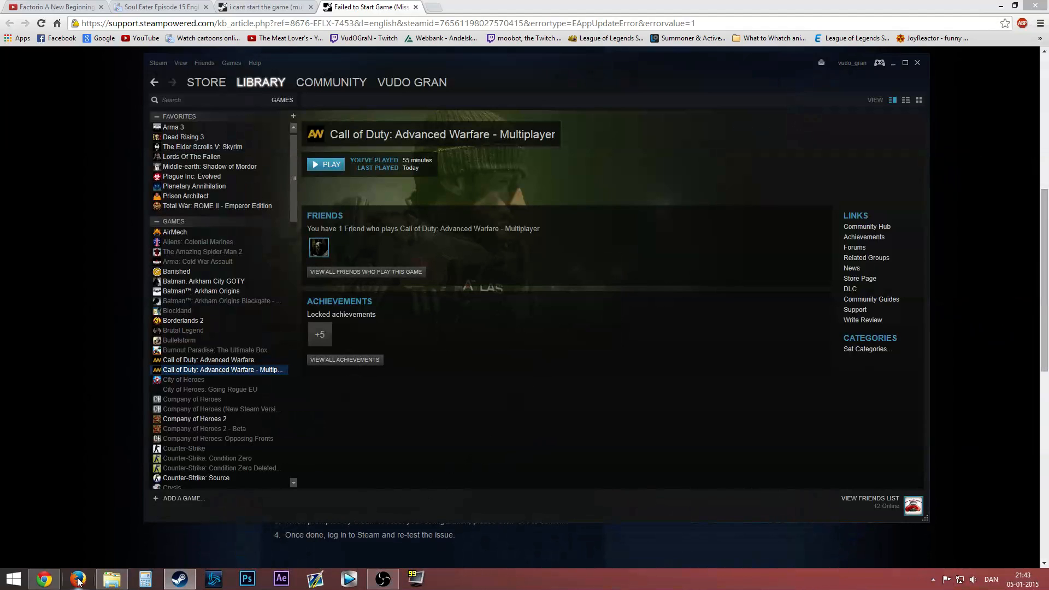
Run s1_mp64_ship.exe directly again and dismiss the same 'Steam must be running' error
click(112, 579)
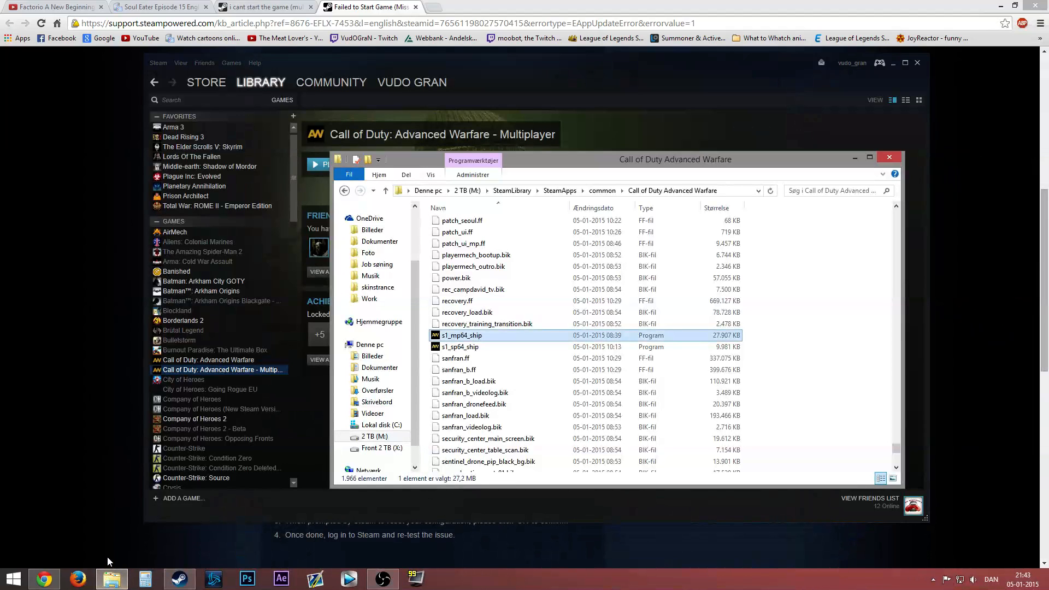
mouse_move(520, 340)
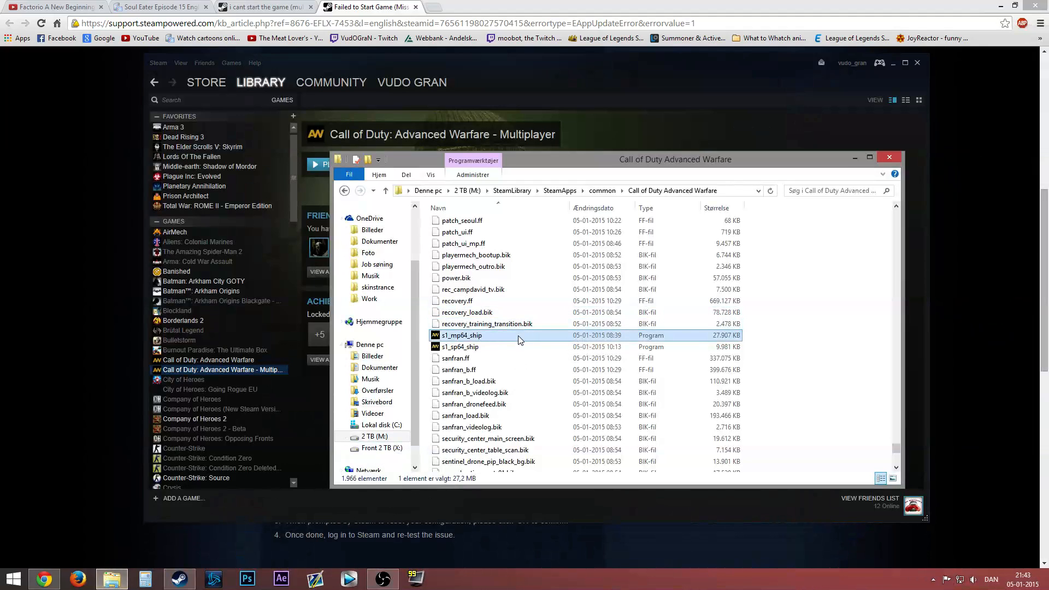
right_click(461, 335)
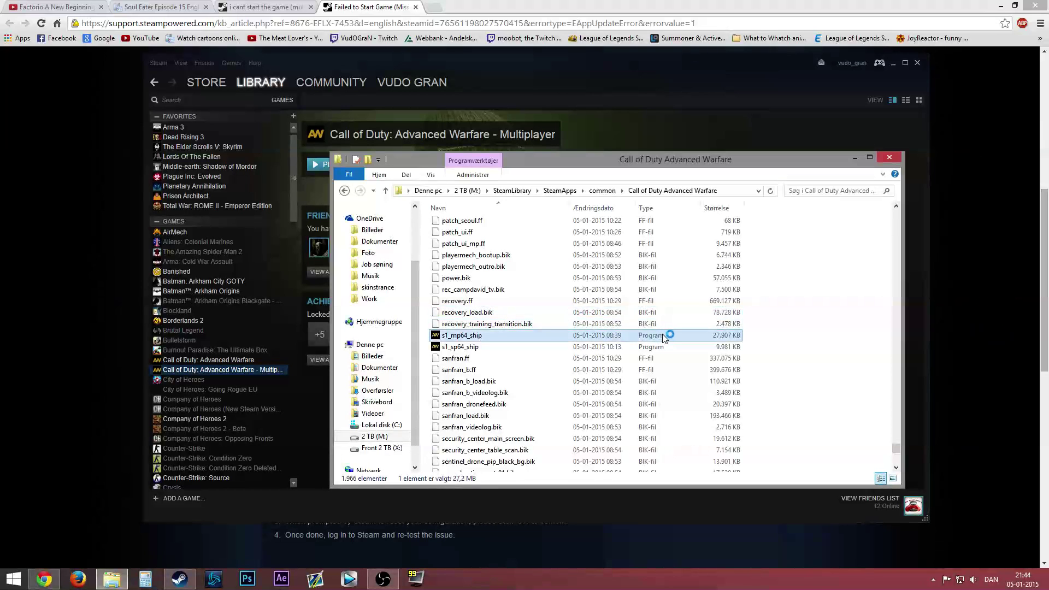
double_click(461, 336)
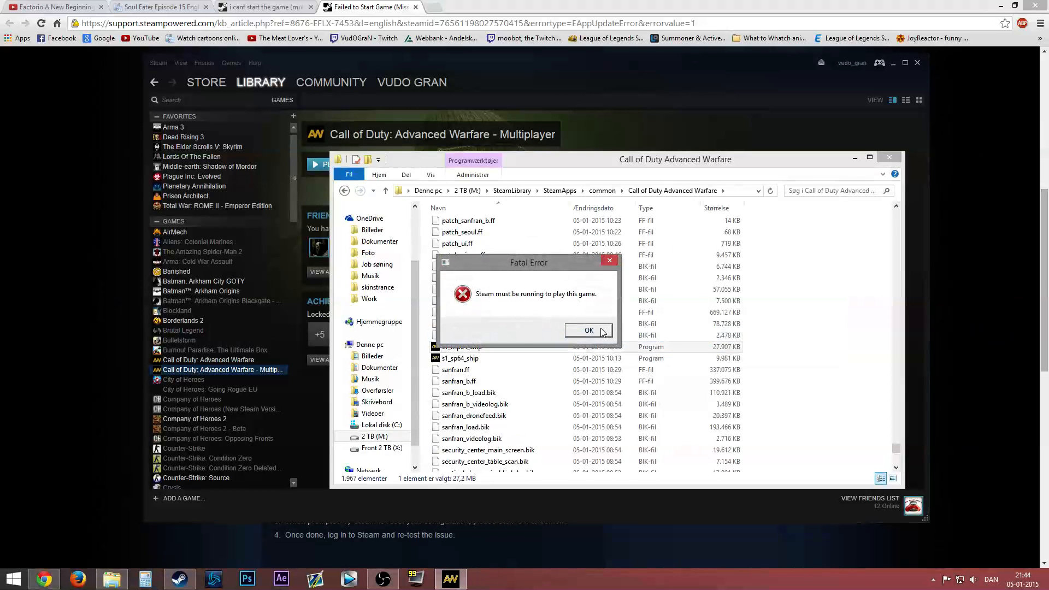
click(588, 330)
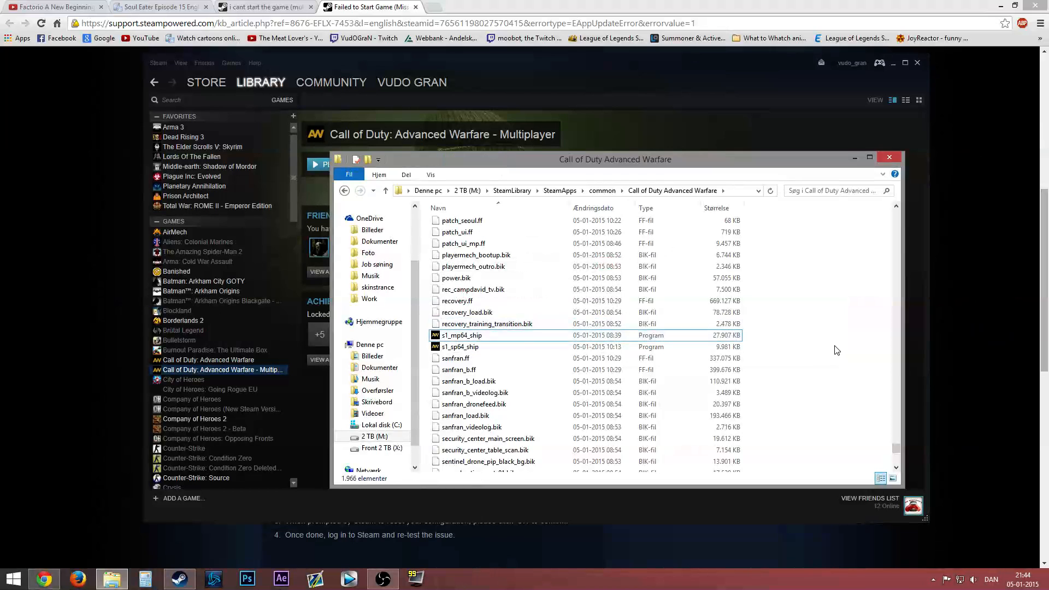
Browse down the game folder, then switch over to the Steam Support ticket
scroll(down, 3)
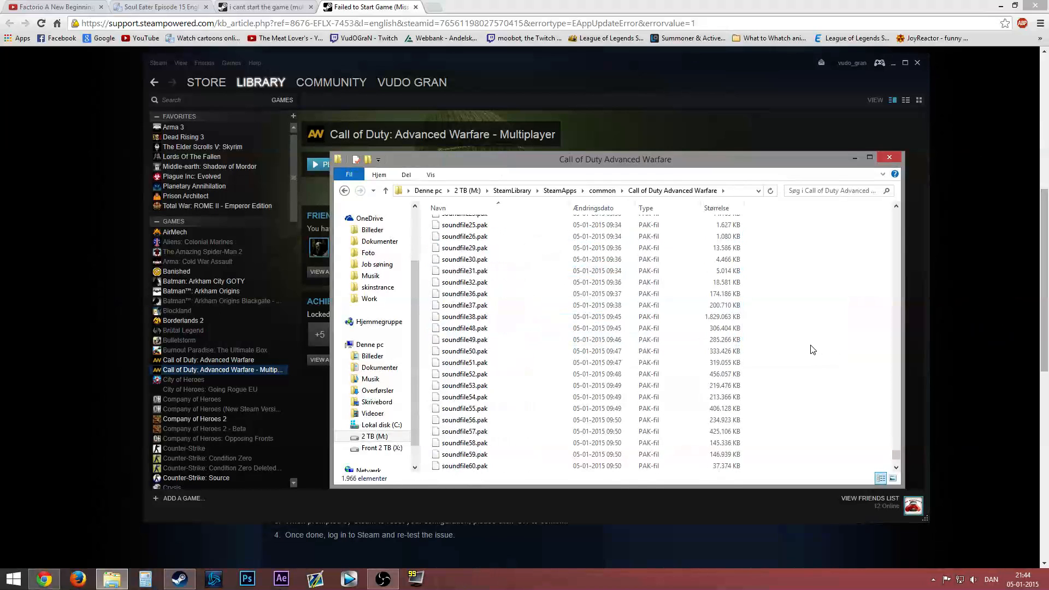
scroll(down, 3)
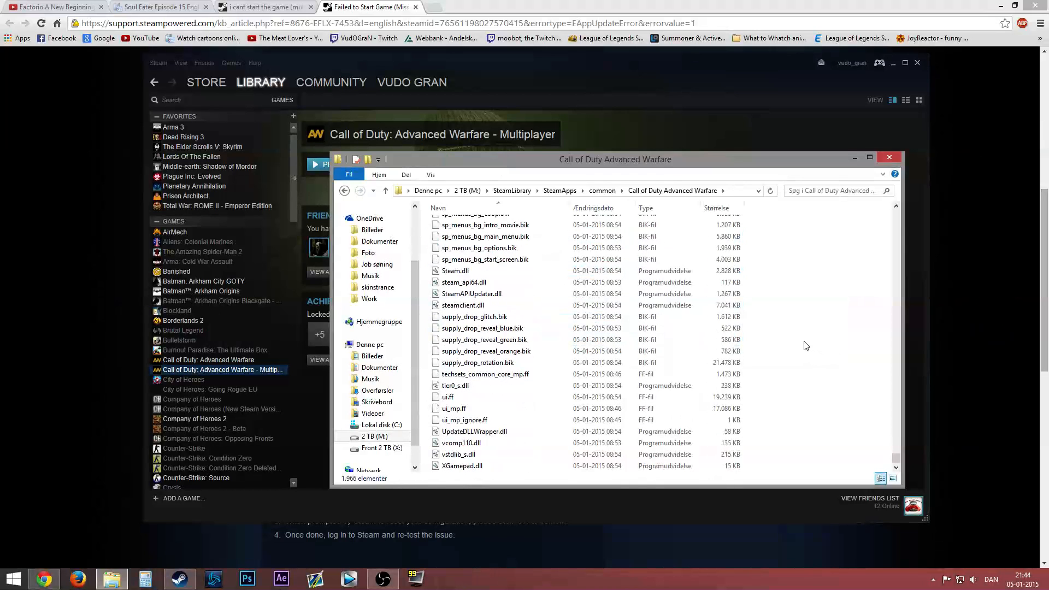
click(261, 6)
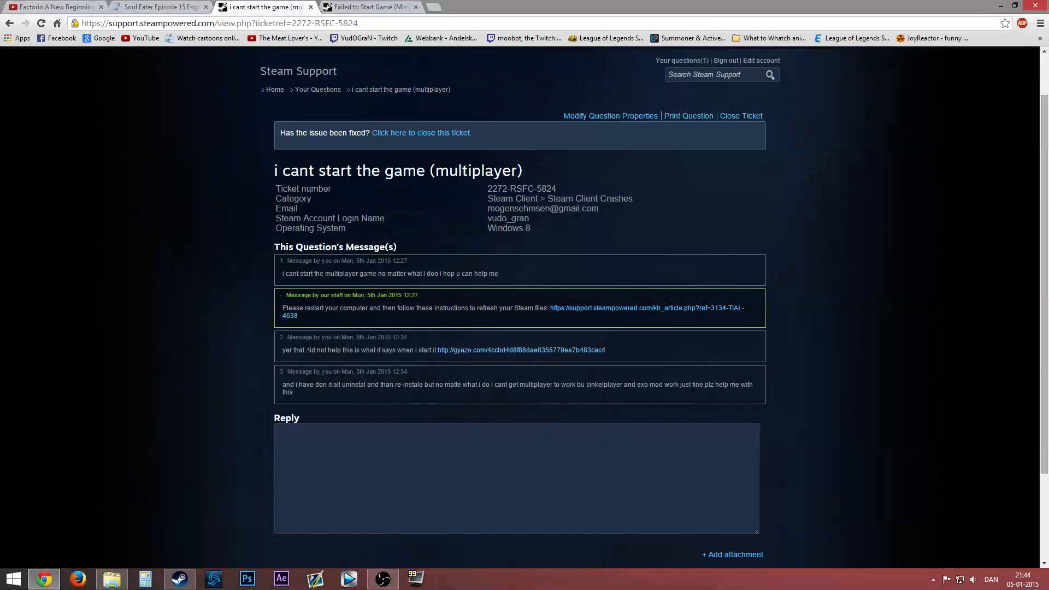
Reload the support ticket, review the 'Failed to Start Game' article, and return to the Steam library
click(40, 23)
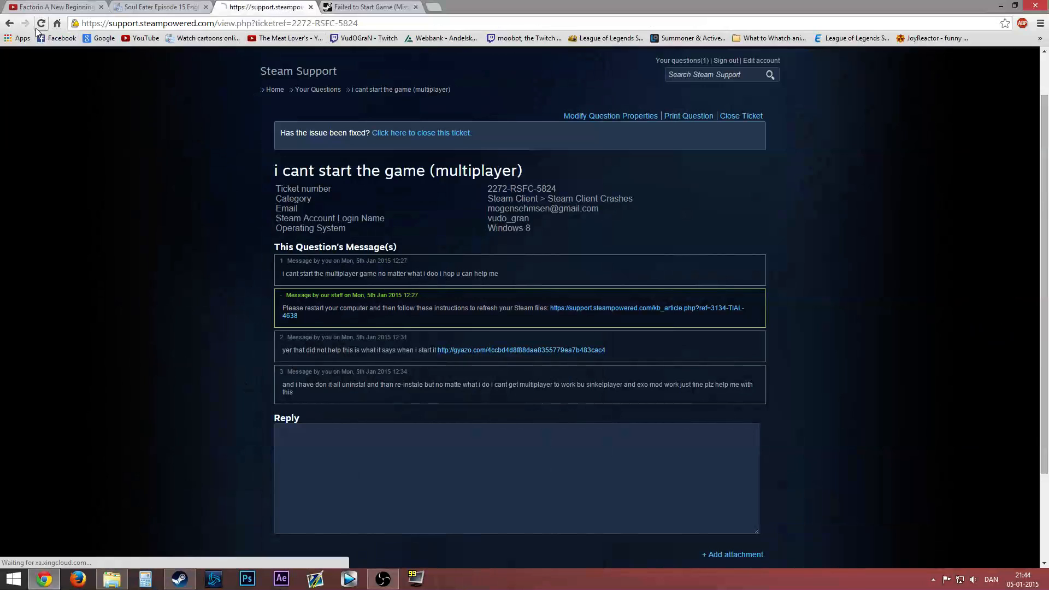
click(41, 23)
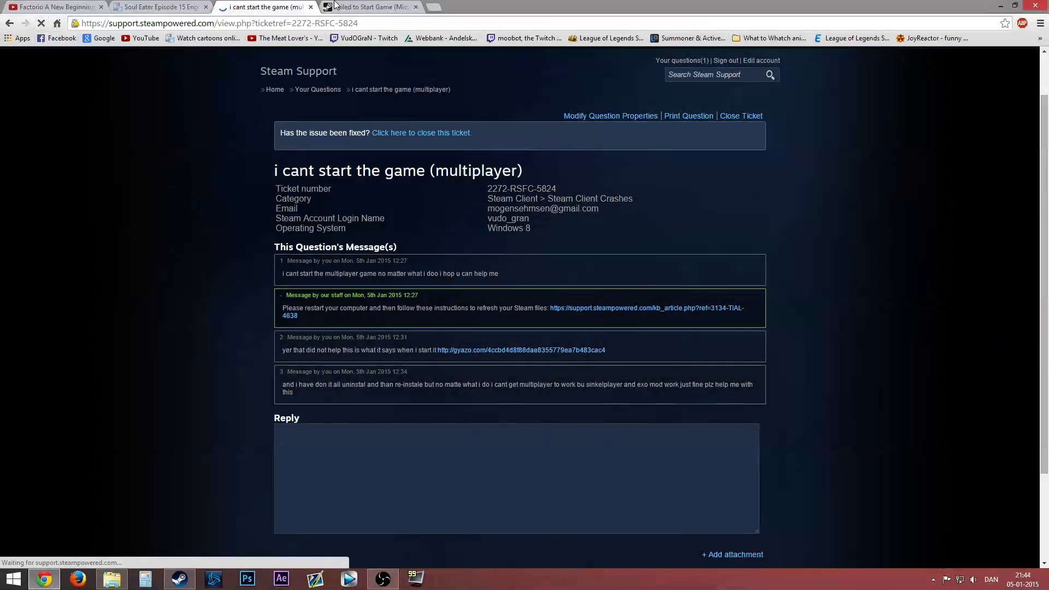
click(368, 6)
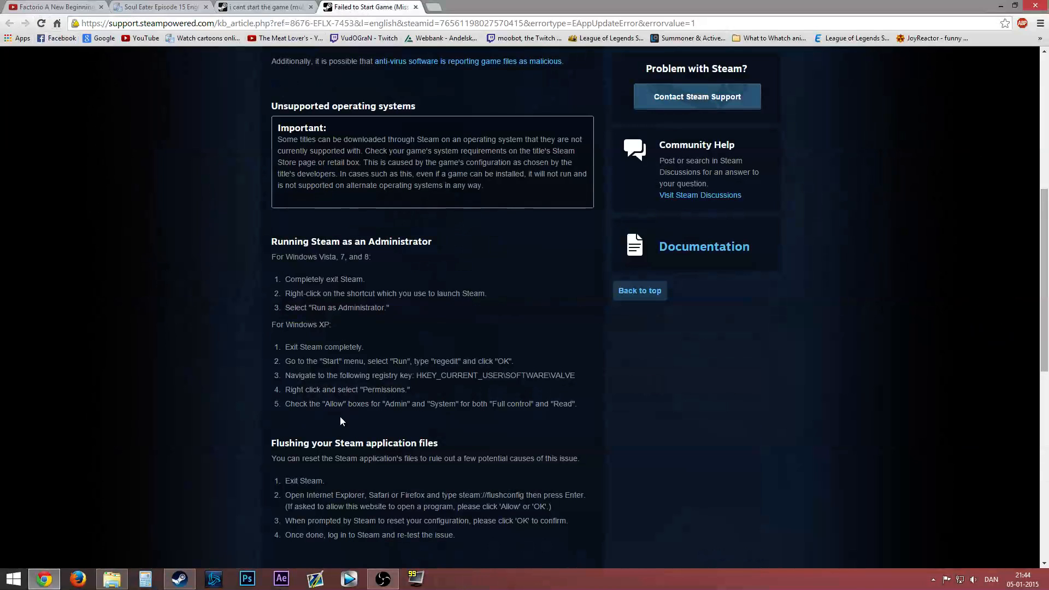
mouse_move(368, 577)
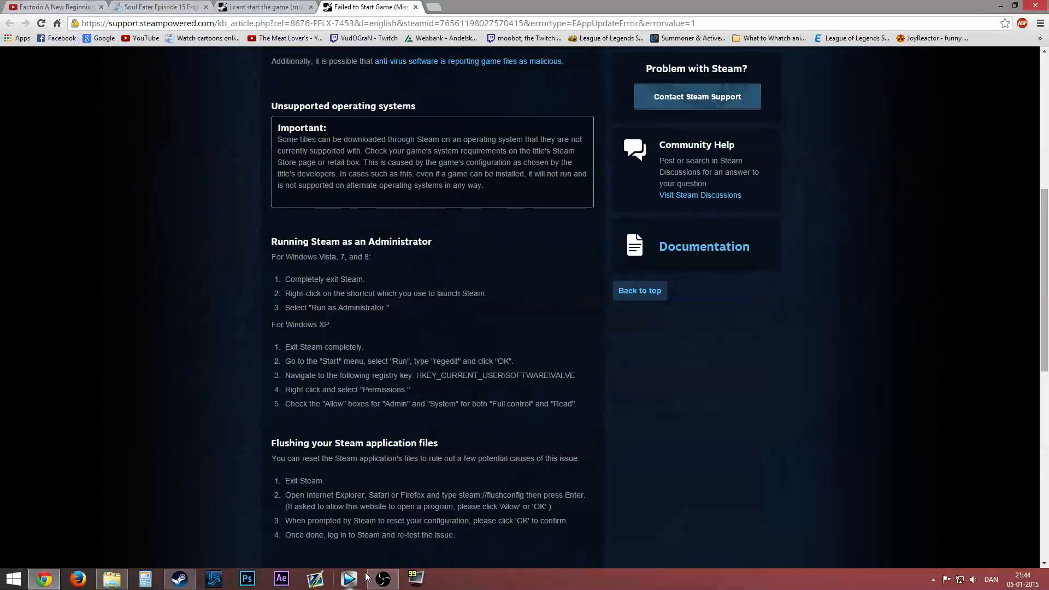
click(178, 578)
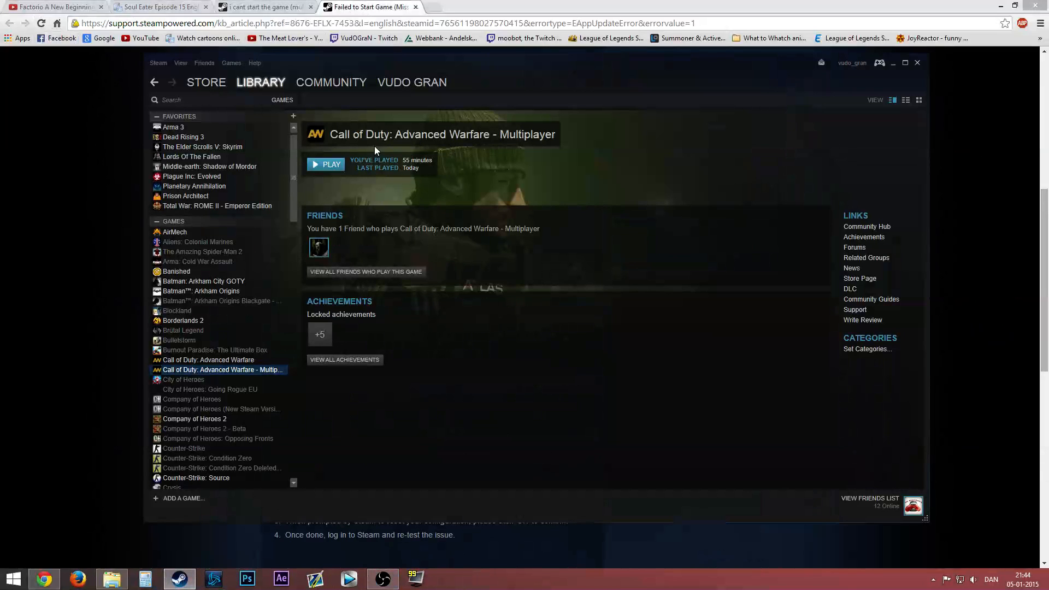
mouse_move(490, 192)
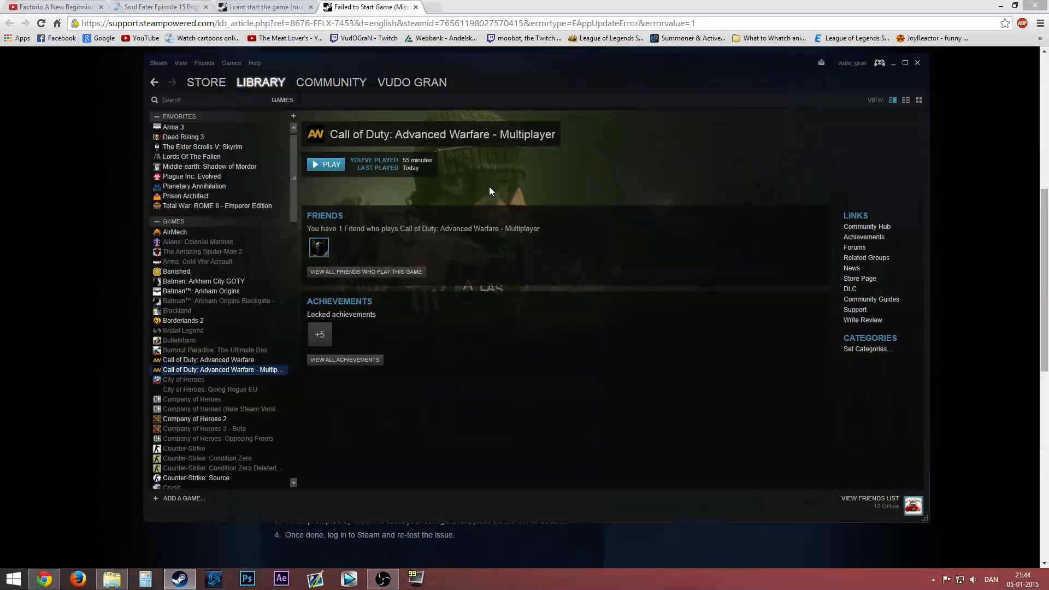
mouse_move(495, 186)
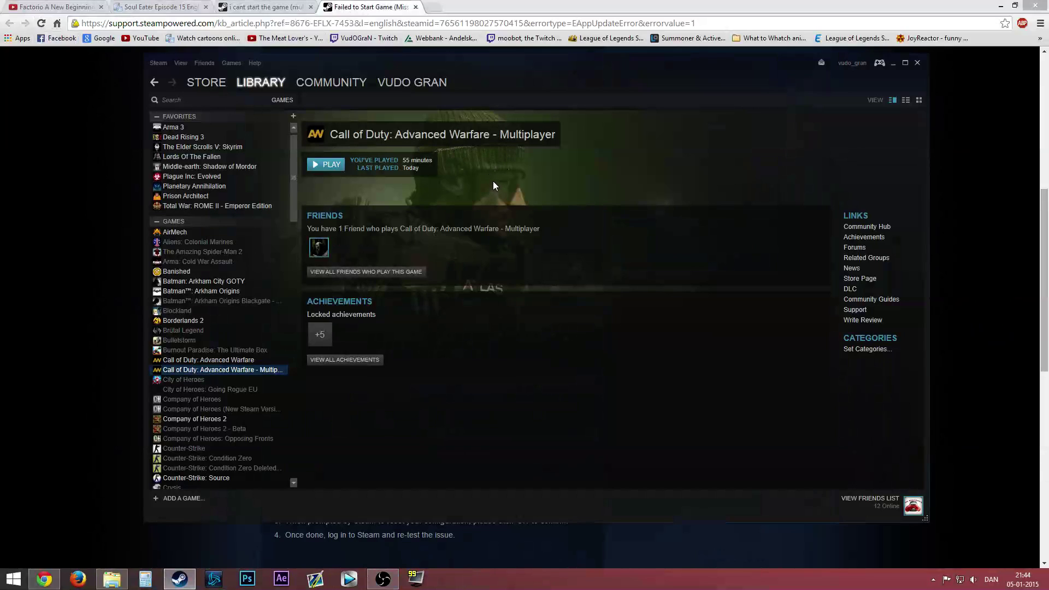
mouse_move(484, 189)
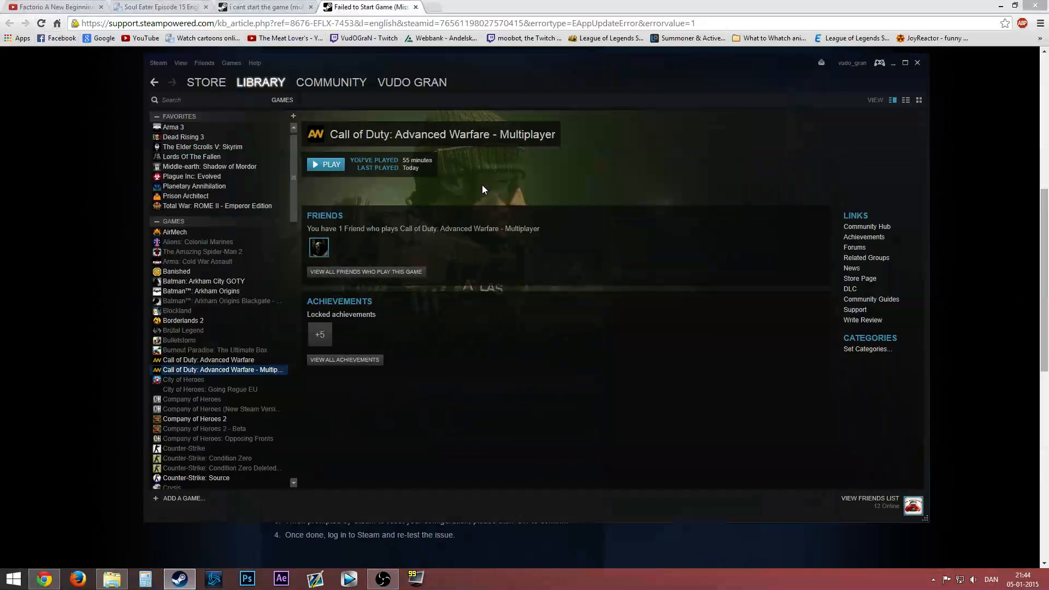
mouse_move(572, 198)
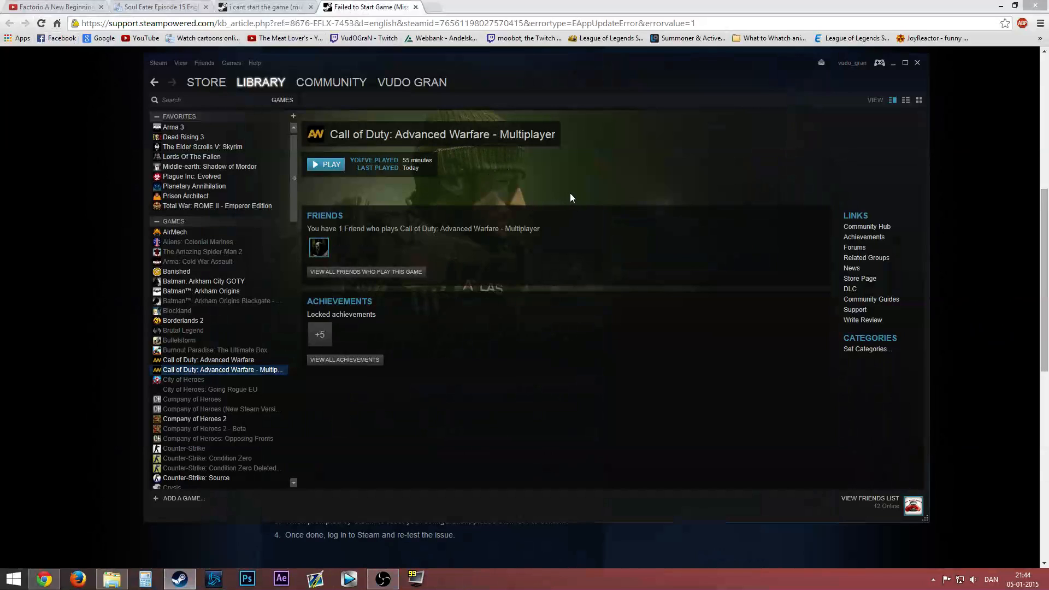
mouse_move(618, 177)
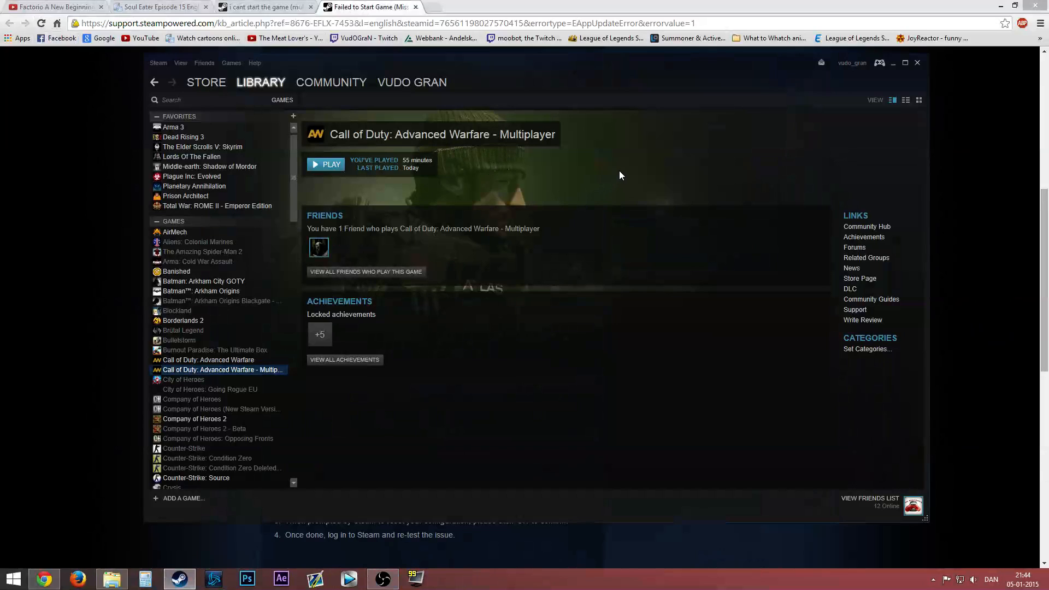
mouse_move(601, 162)
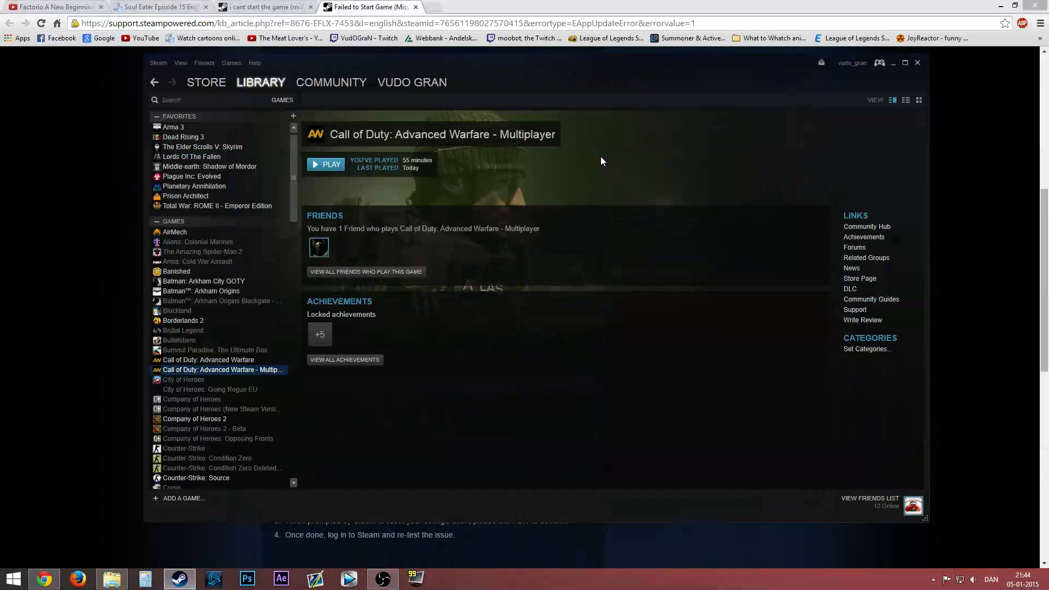
mouse_move(580, 175)
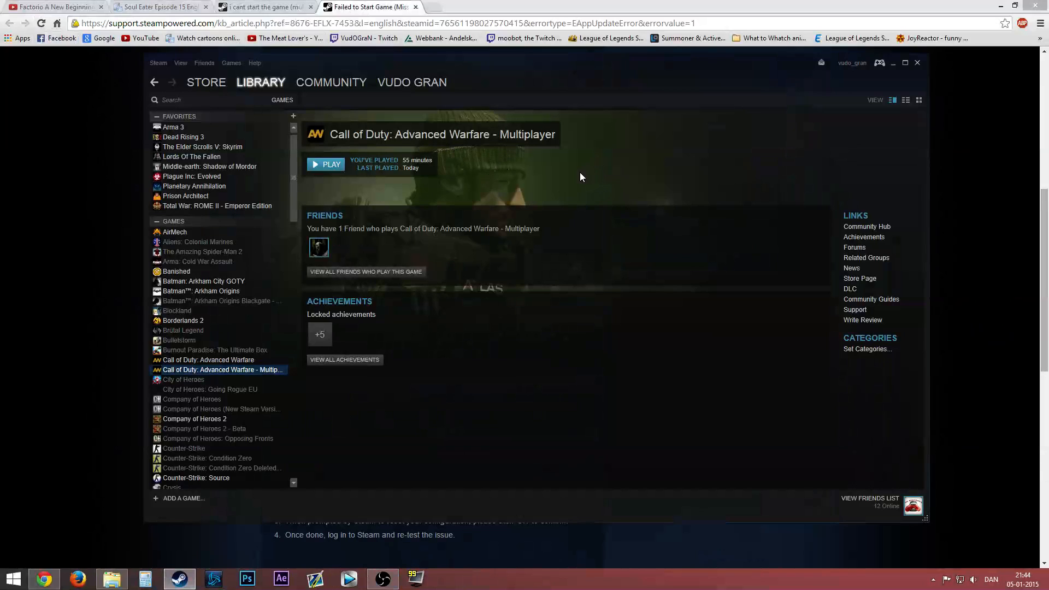
mouse_move(511, 168)
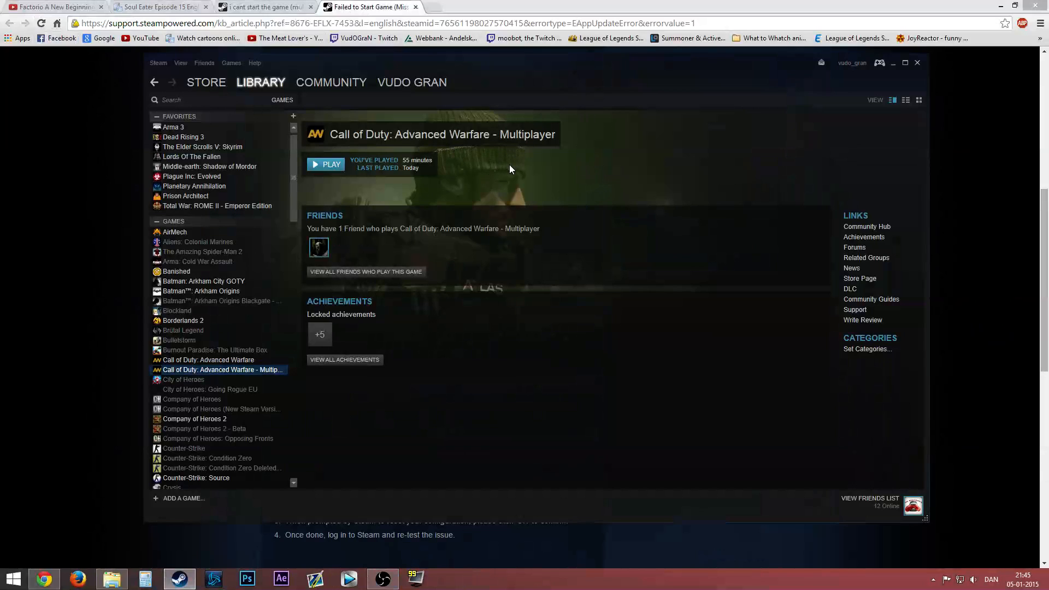
mouse_move(591, 122)
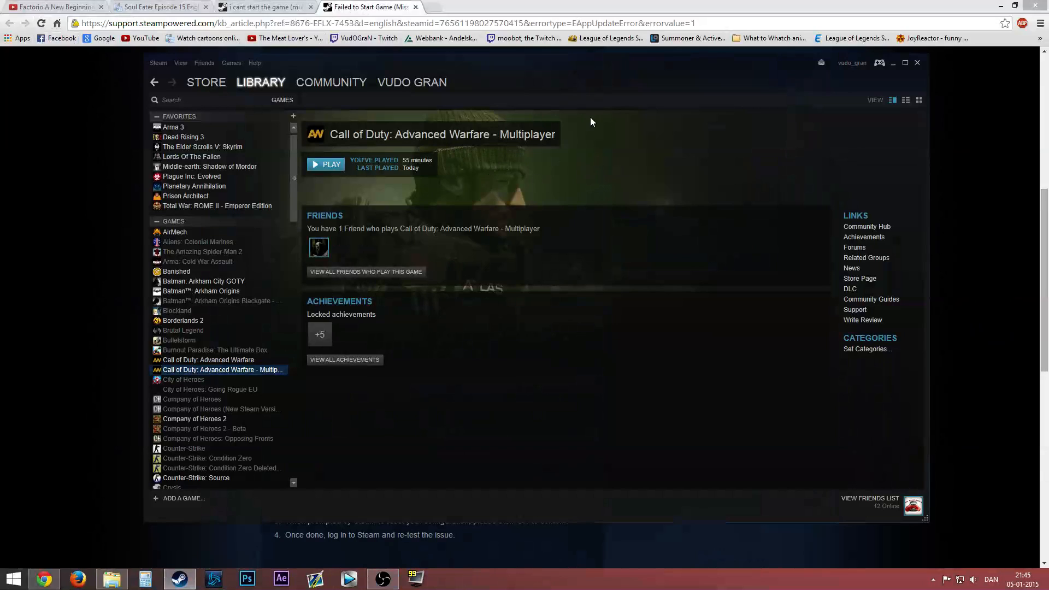
mouse_move(580, 174)
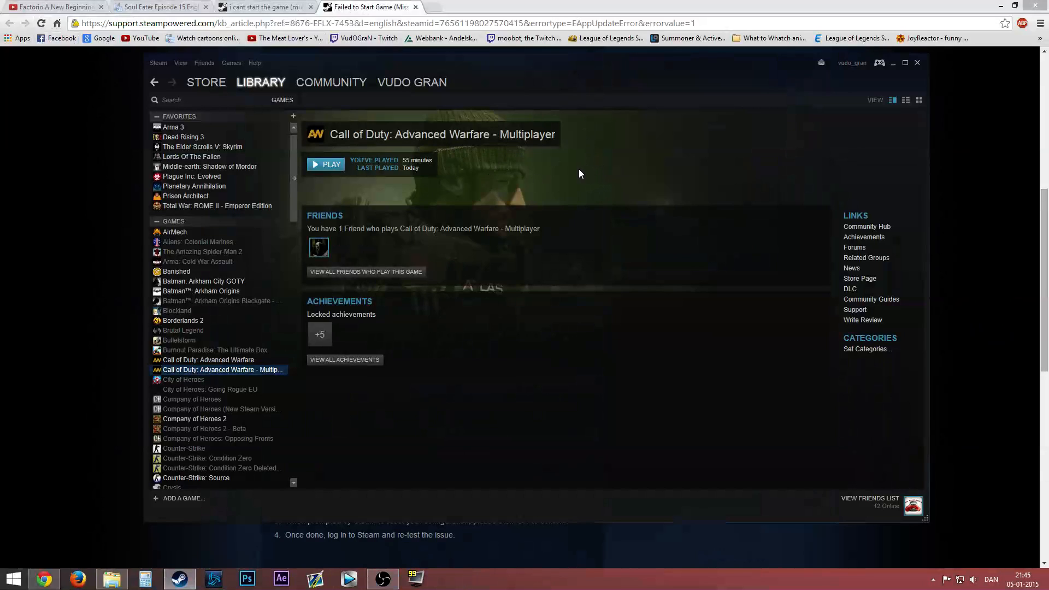
mouse_move(610, 179)
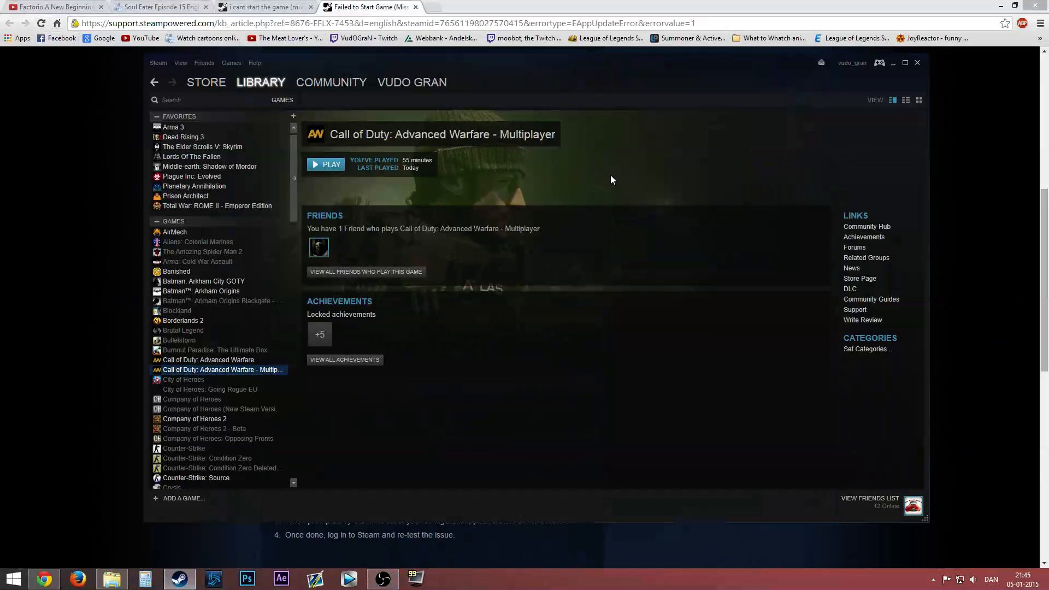
mouse_move(643, 193)
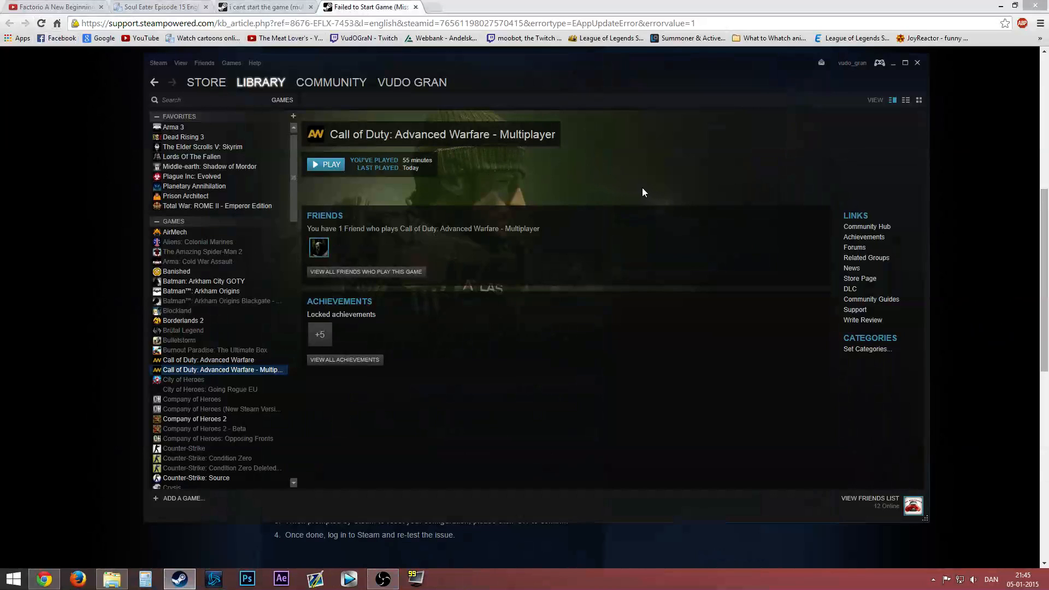
mouse_move(649, 196)
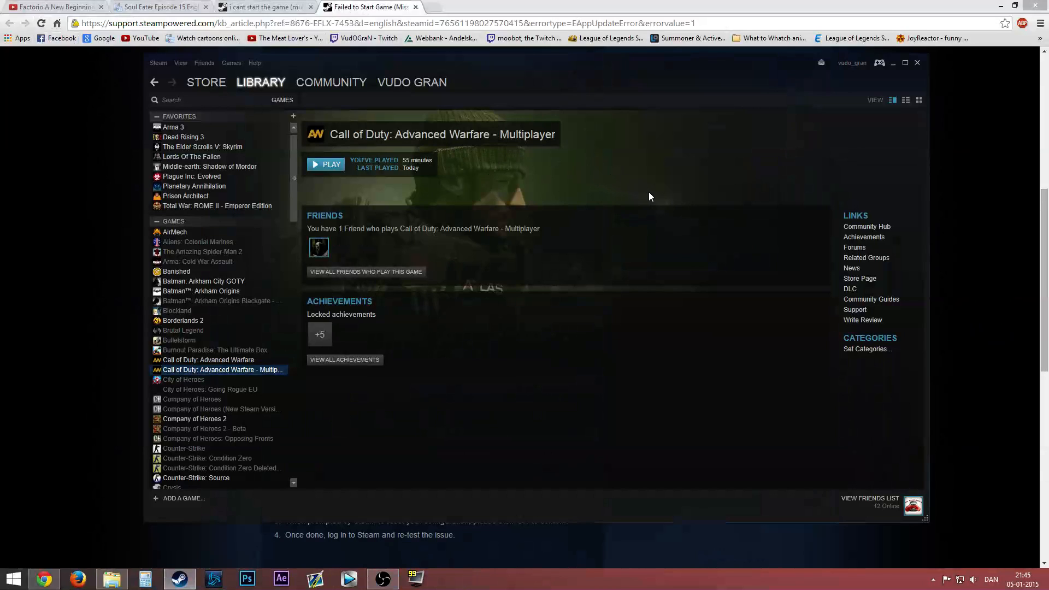
mouse_move(669, 192)
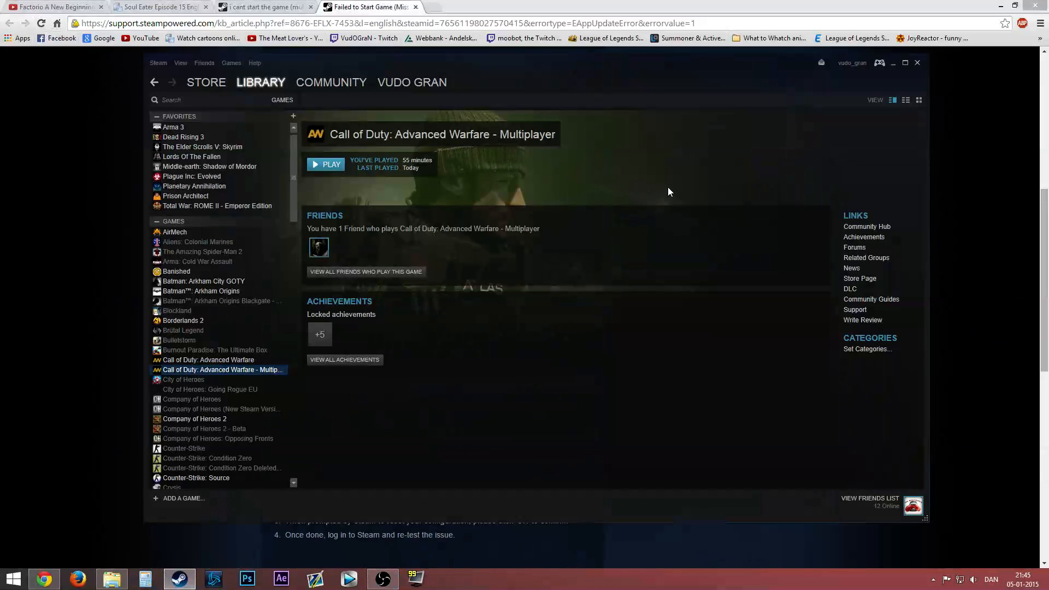
mouse_move(744, 214)
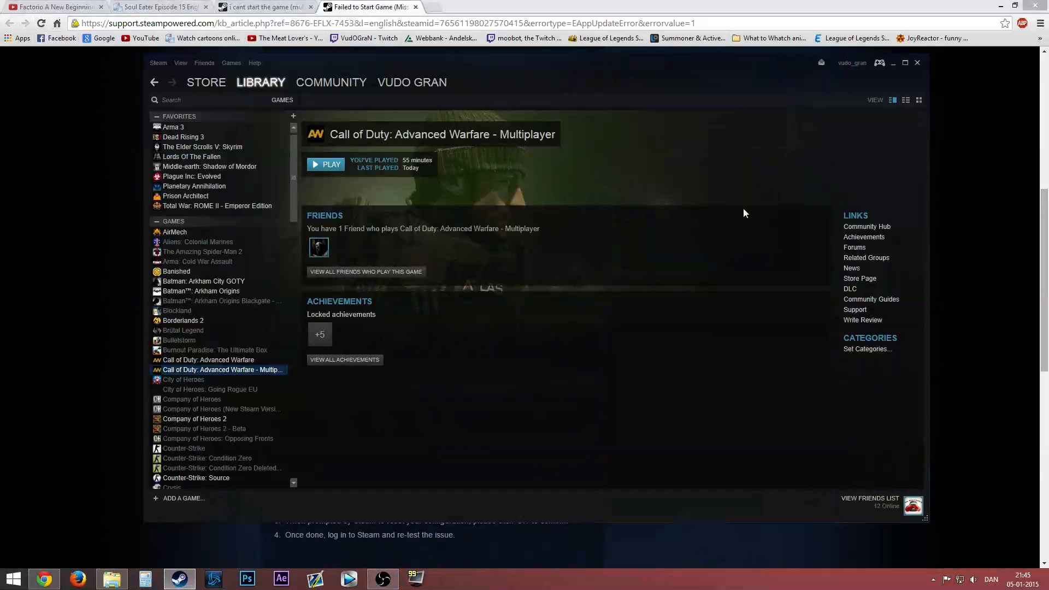